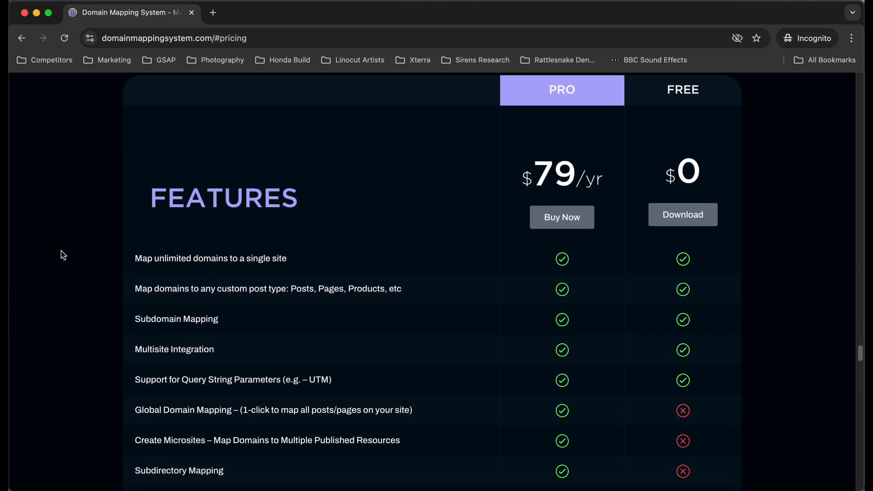
Scroll through the pages to confirm TranslatePress lists Spanish (Mexico) as active
scroll("down", 3)
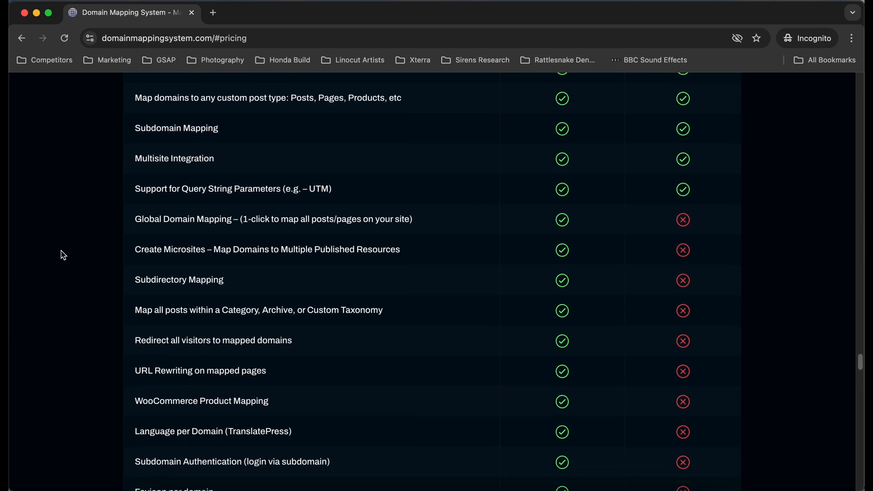
scroll("down", 3)
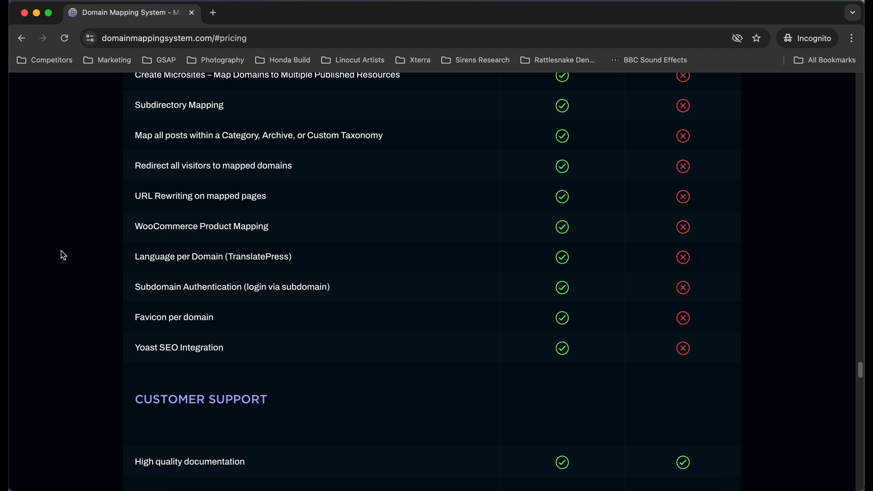
scroll("down", 3)
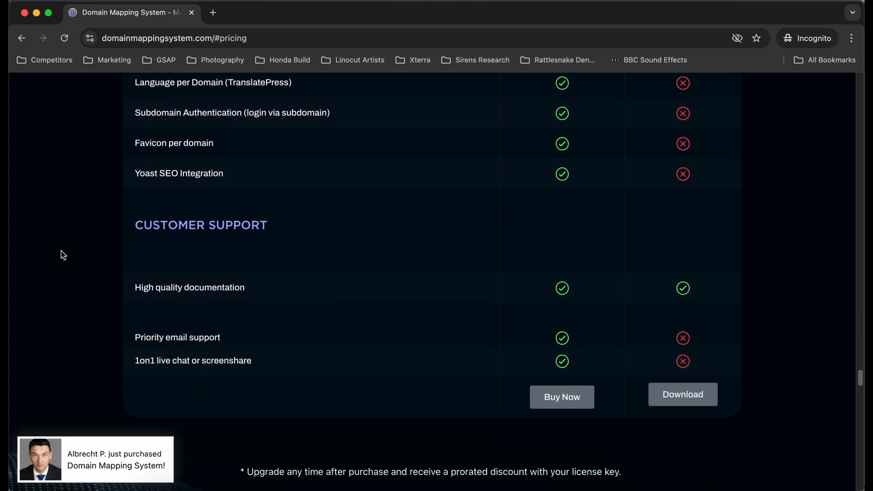
scroll("down", 3)
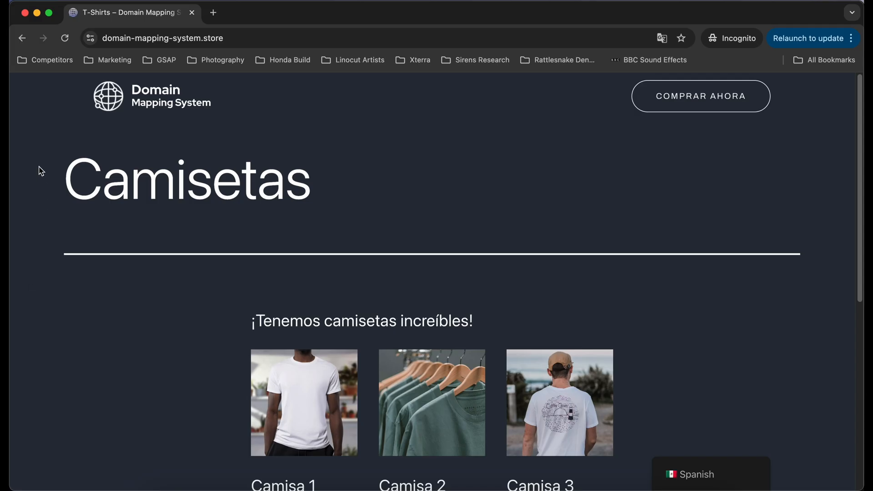
scroll("down", 3)
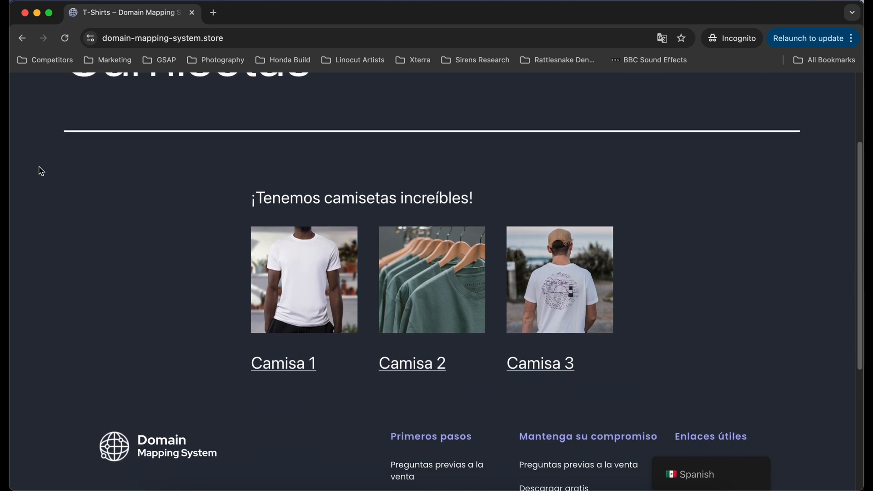
scroll("down", 3)
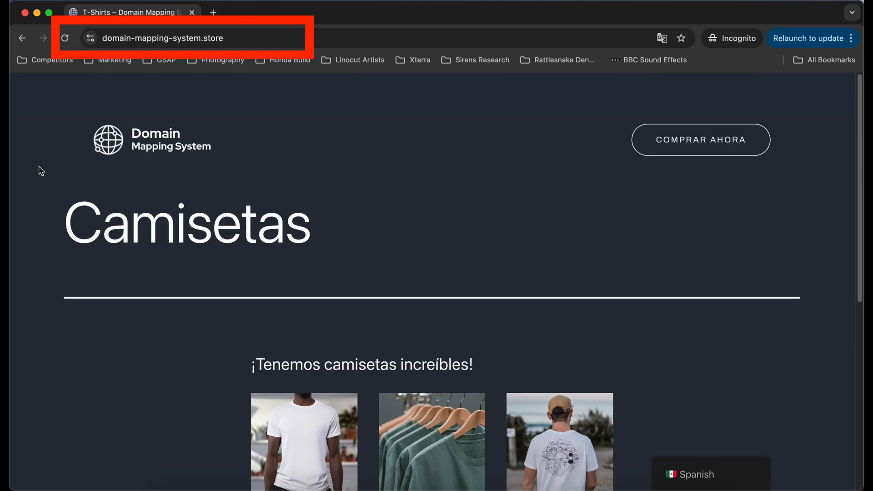
scroll("down", 3)
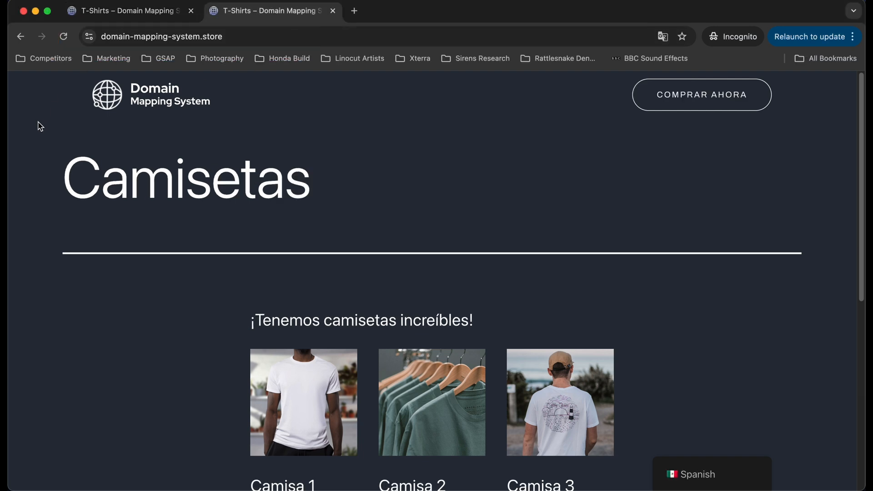
Review Namecheap's domain registration page, then open the Domain Mapping System configuration
left_click(128, 11)
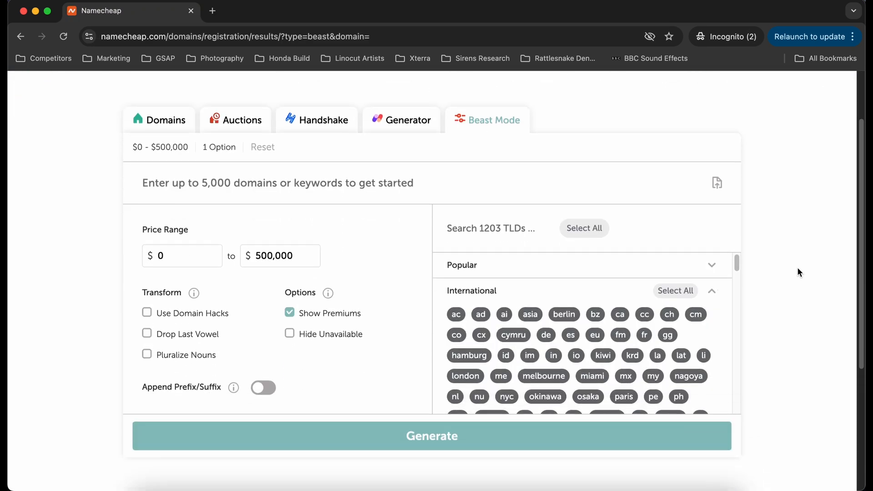
scroll("down", 3)
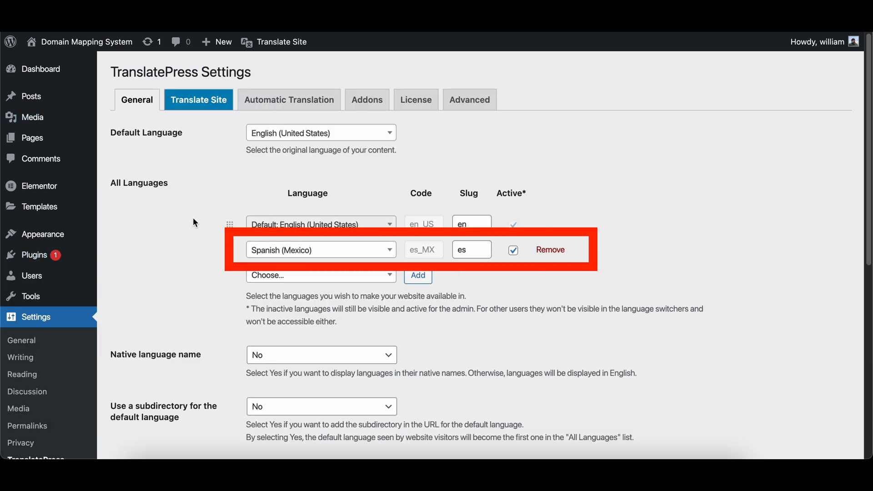
left_click(47, 344)
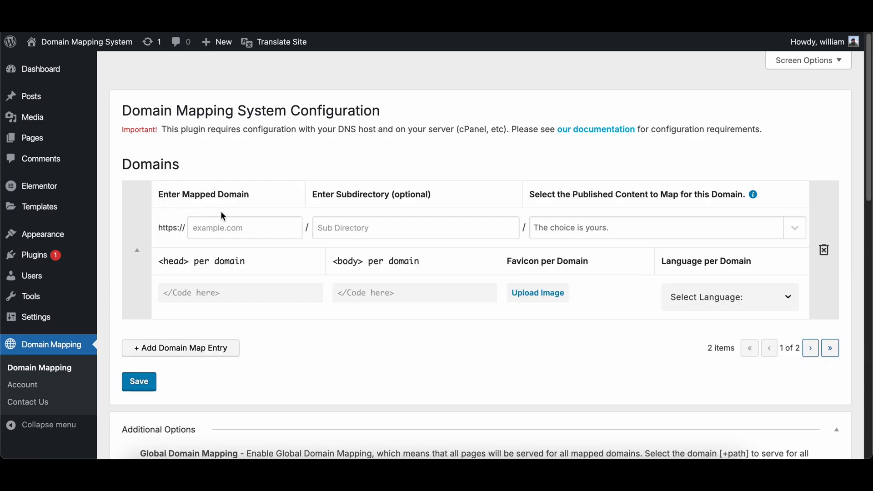
Enter domain-mapping-system.store/ as the mapped domain and search 'T-shir' to pick T-Shirts
left_click(244, 228)
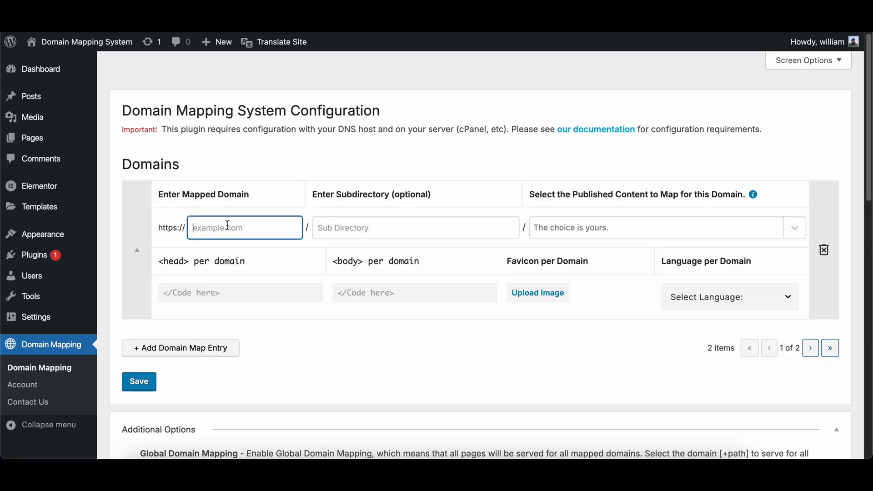
type("domain-mapping-system.store/")
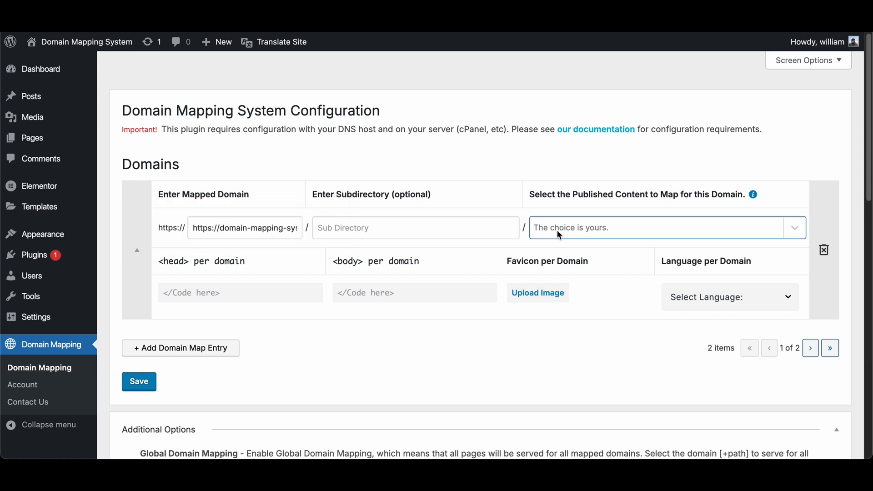
type("T")
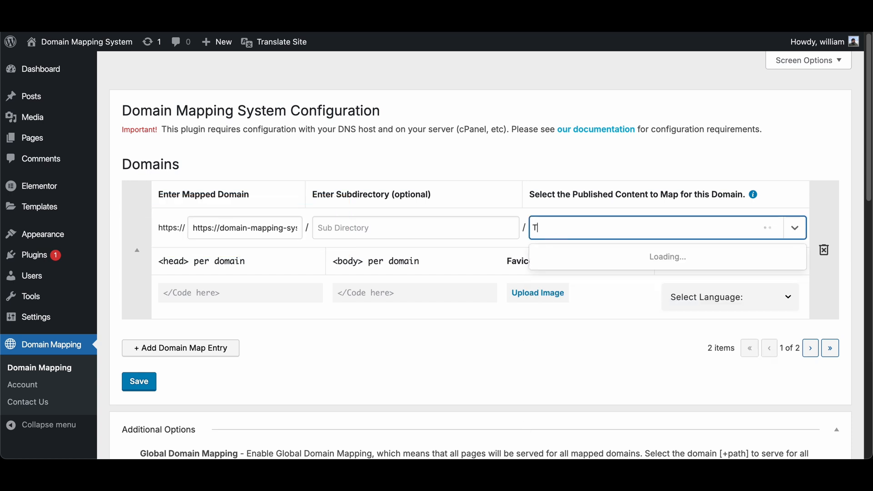
type("-shirts")
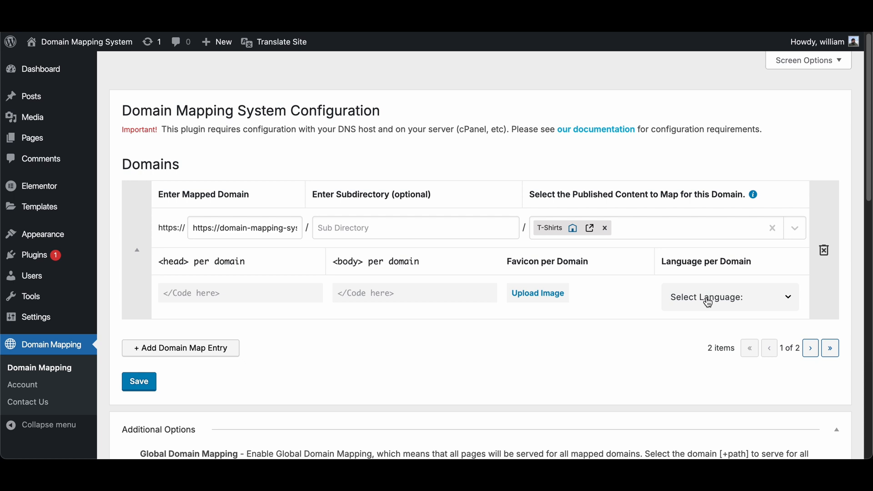
Choose Spanish from the domain entry's Language per Domain list
left_click(730, 297)
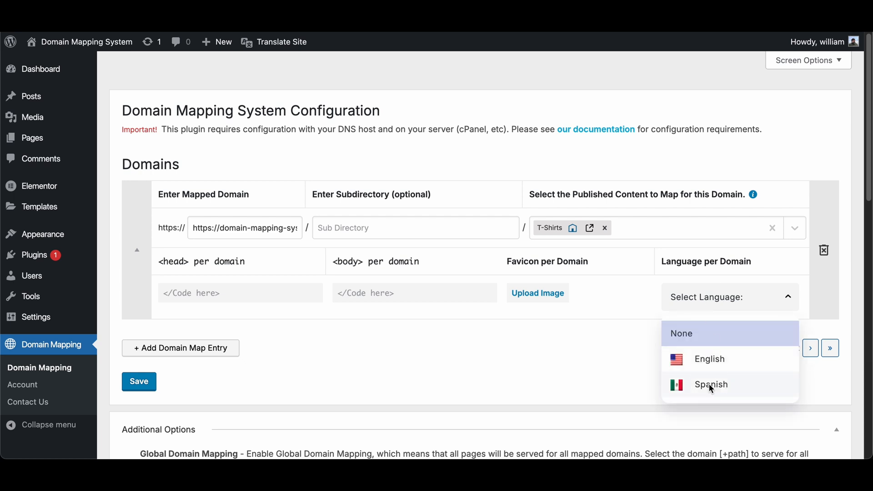
left_click(711, 384)
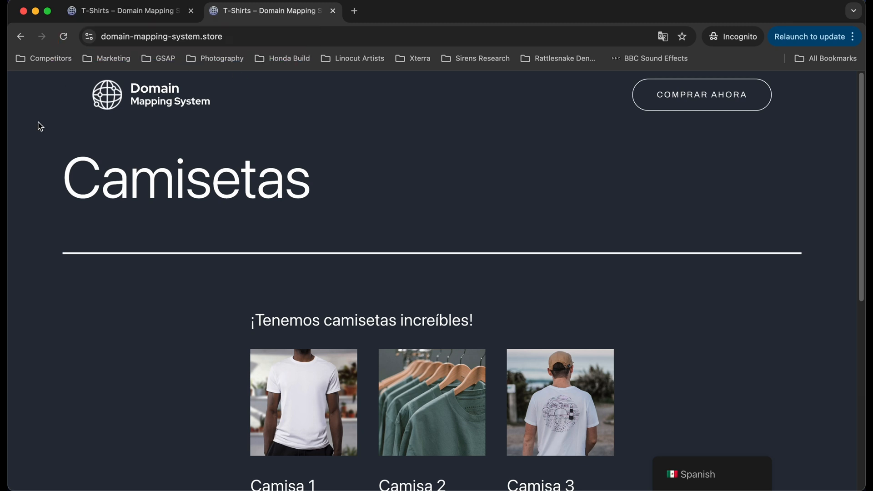
Switch to the wordpress.org Domain Mapping System plugin page and scroll through its description
left_click(333, 10)
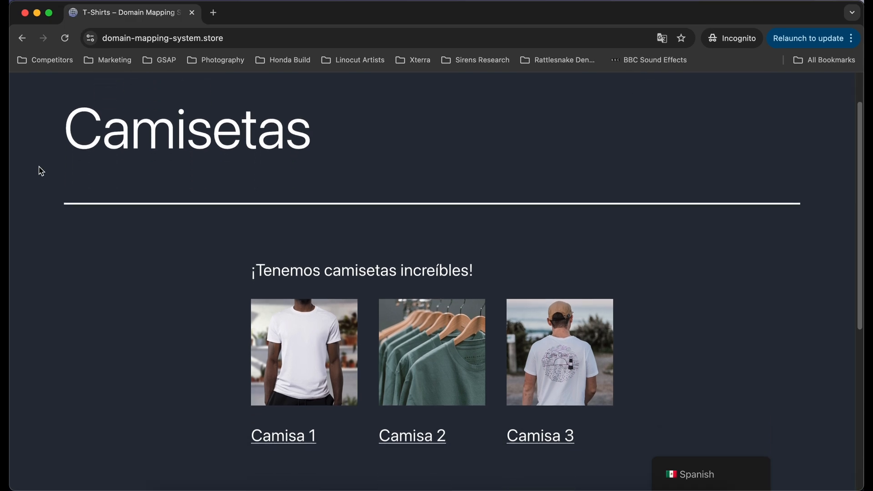
scroll("down", 3)
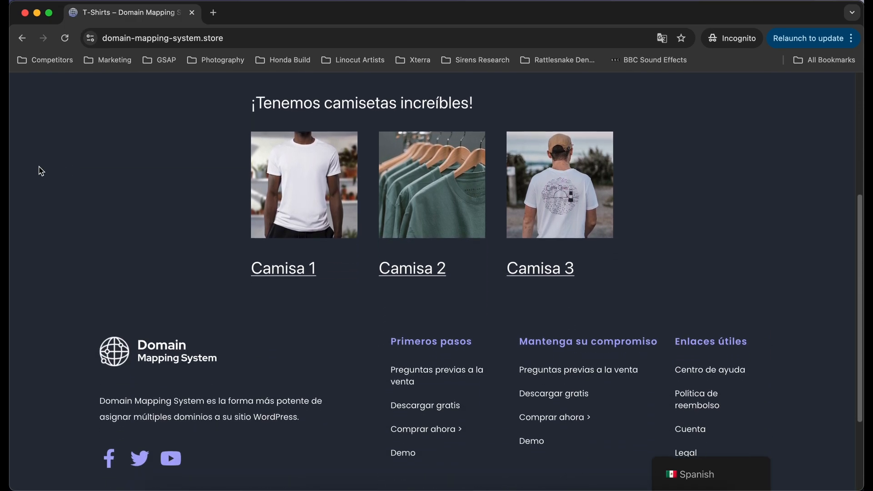
scroll("down", 3)
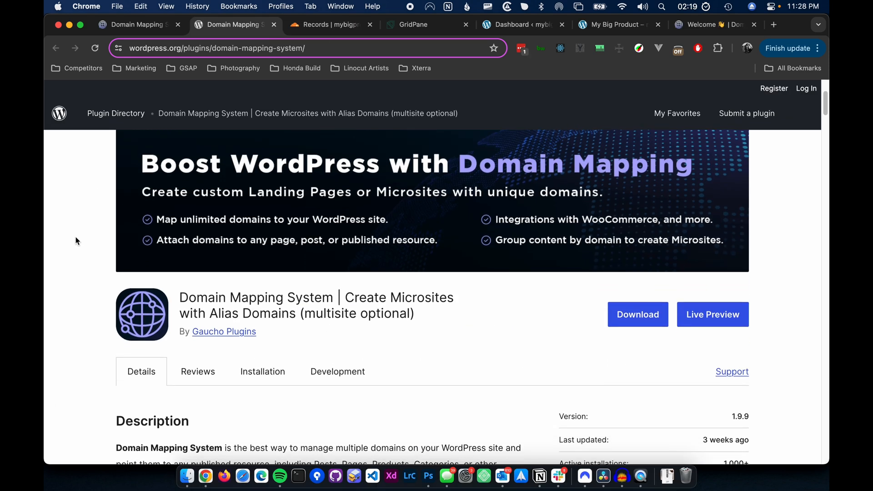
scroll("down", 3)
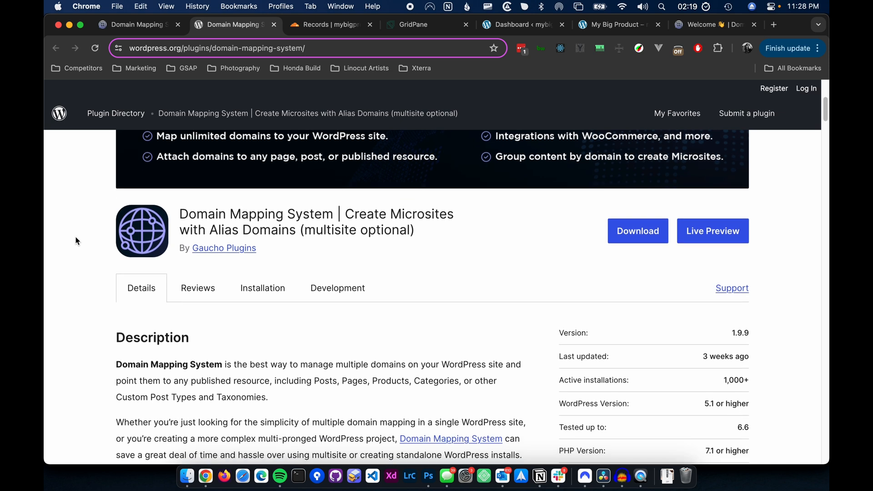